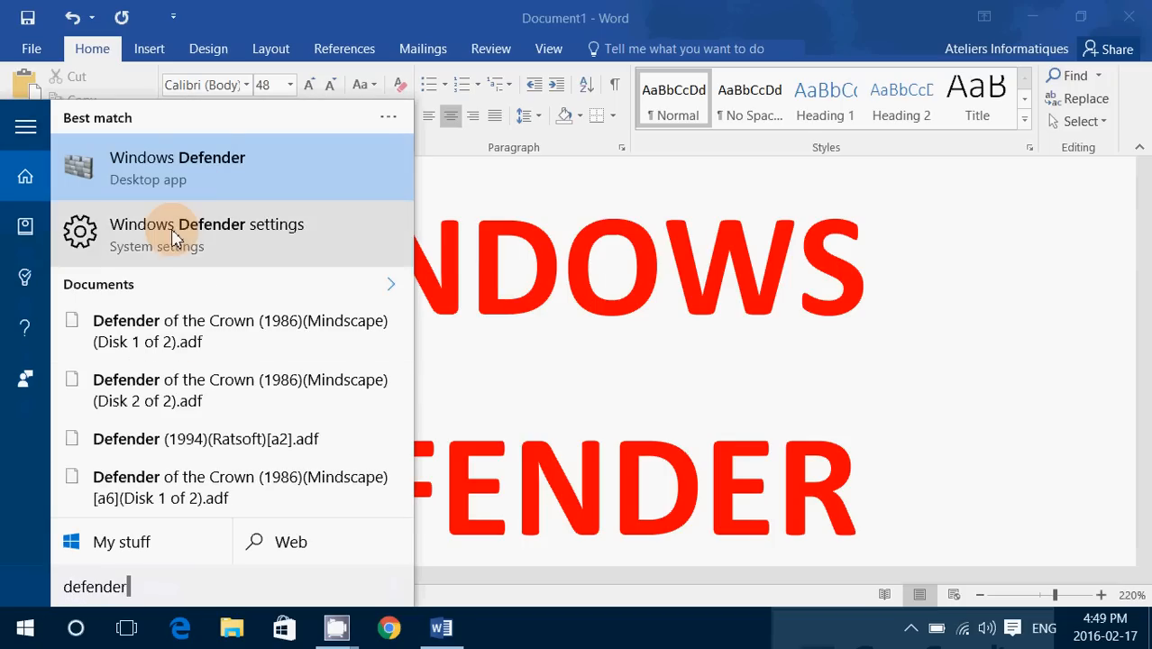
Launch Windows Defender from search results and check its icon in the hidden tray icons.
{"action": "left_click", "coordinate": [177, 168]}
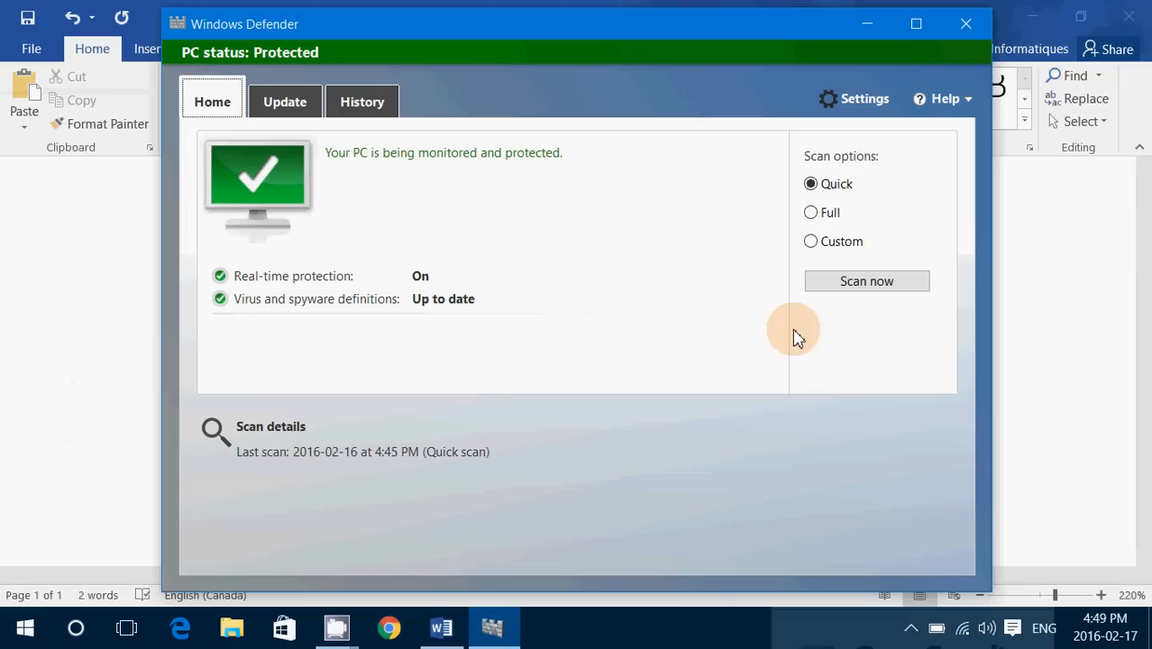
{"action": "mouse_move", "coordinate": [772, 377]}
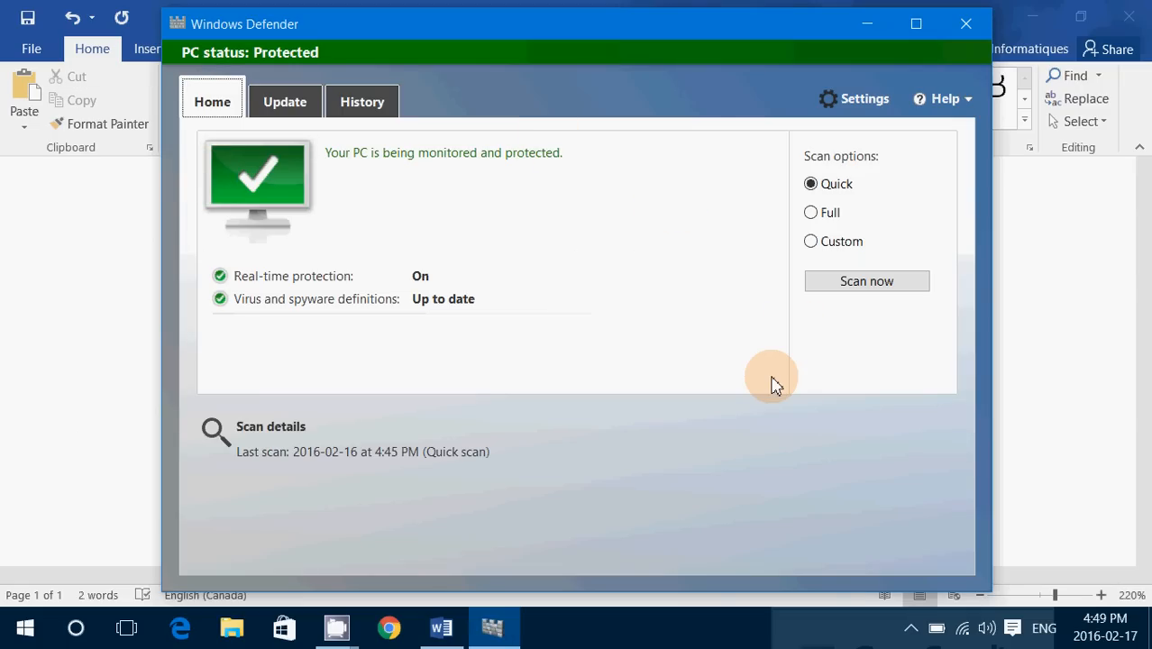
{"action": "mouse_move", "coordinate": [912, 628]}
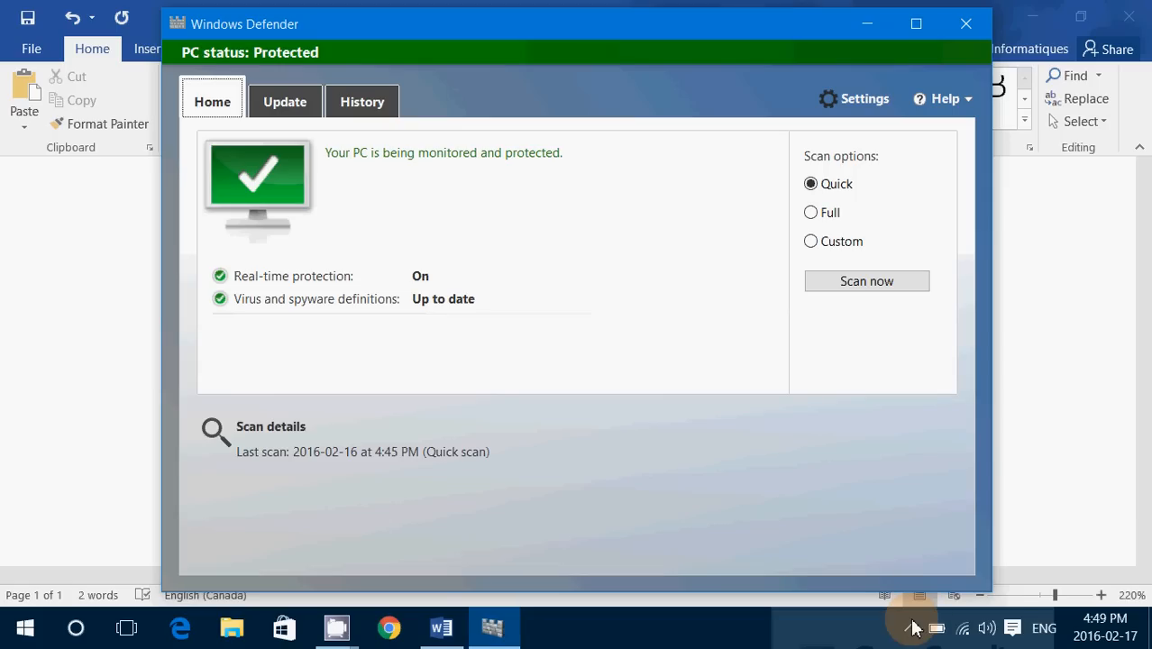
{"action": "mouse_move", "coordinate": [912, 627]}
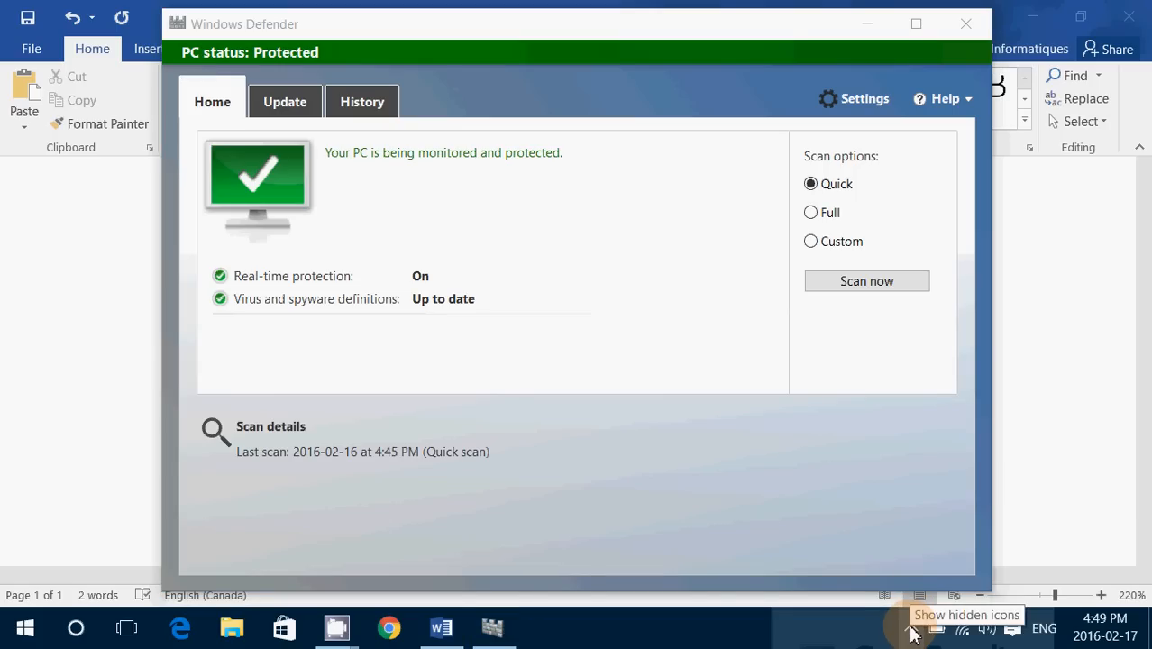
{"action": "left_click", "coordinate": [910, 627]}
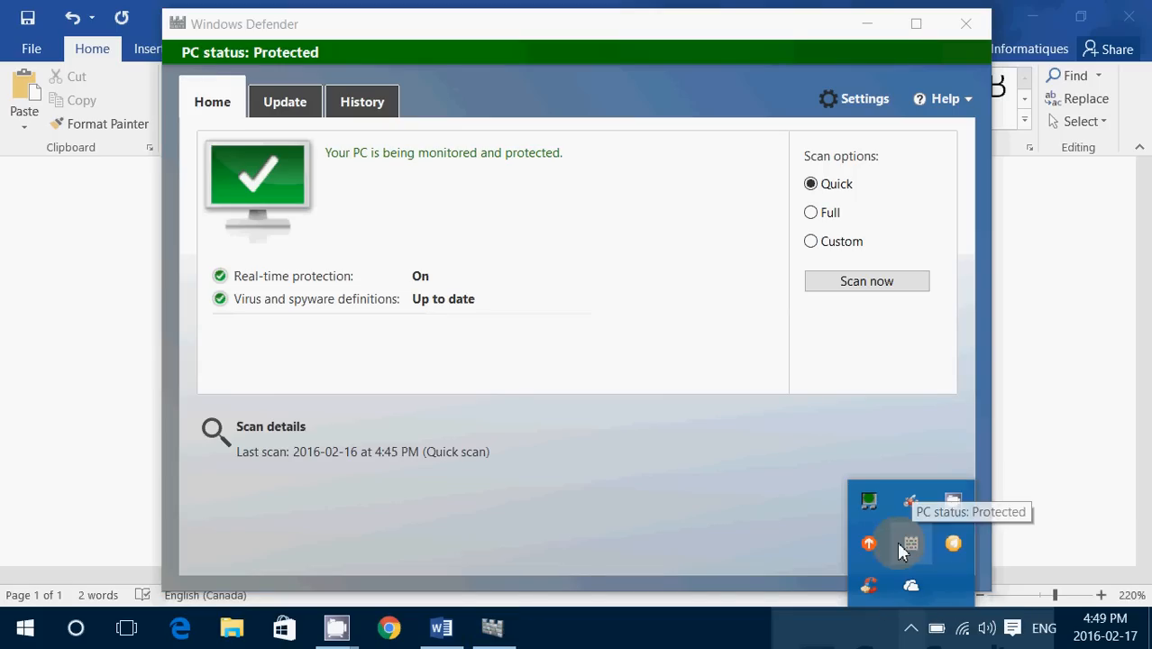
{"action": "mouse_move", "coordinate": [645, 514]}
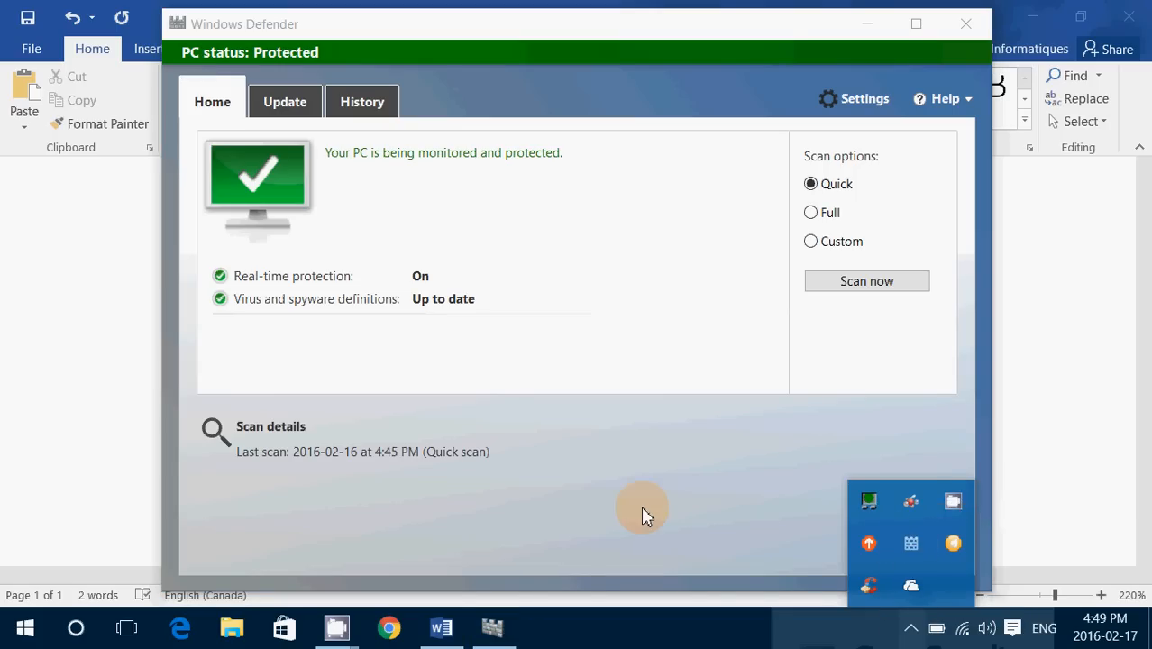
{"action": "left_click", "coordinate": [640, 514]}
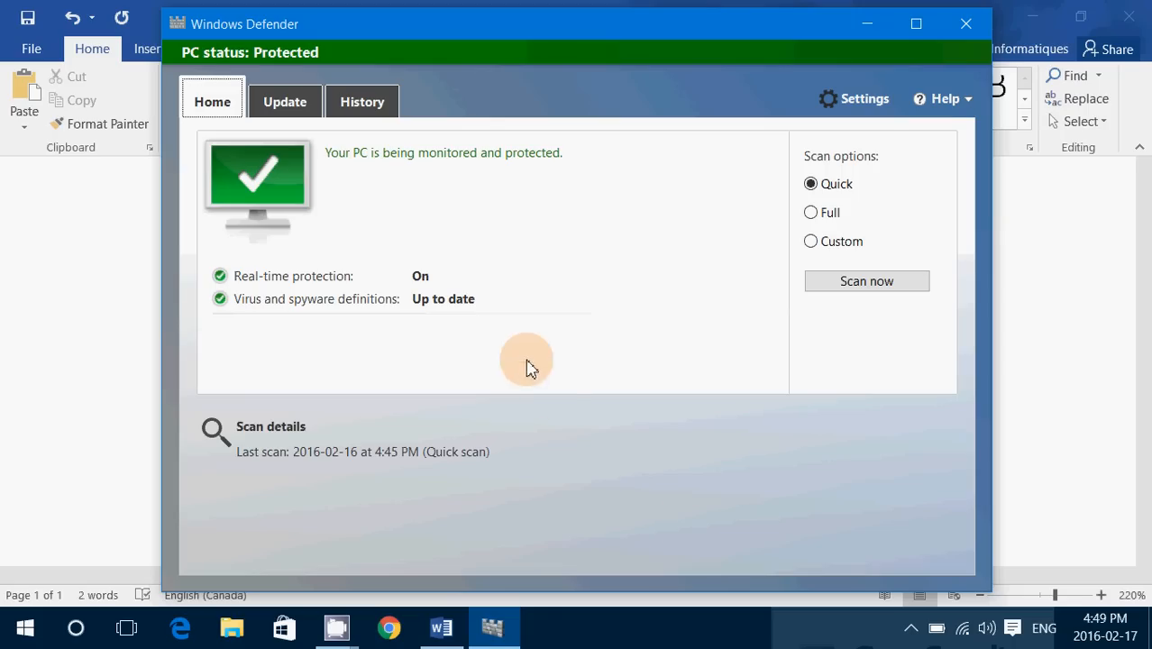
{"action": "mouse_move", "coordinate": [1078, 326]}
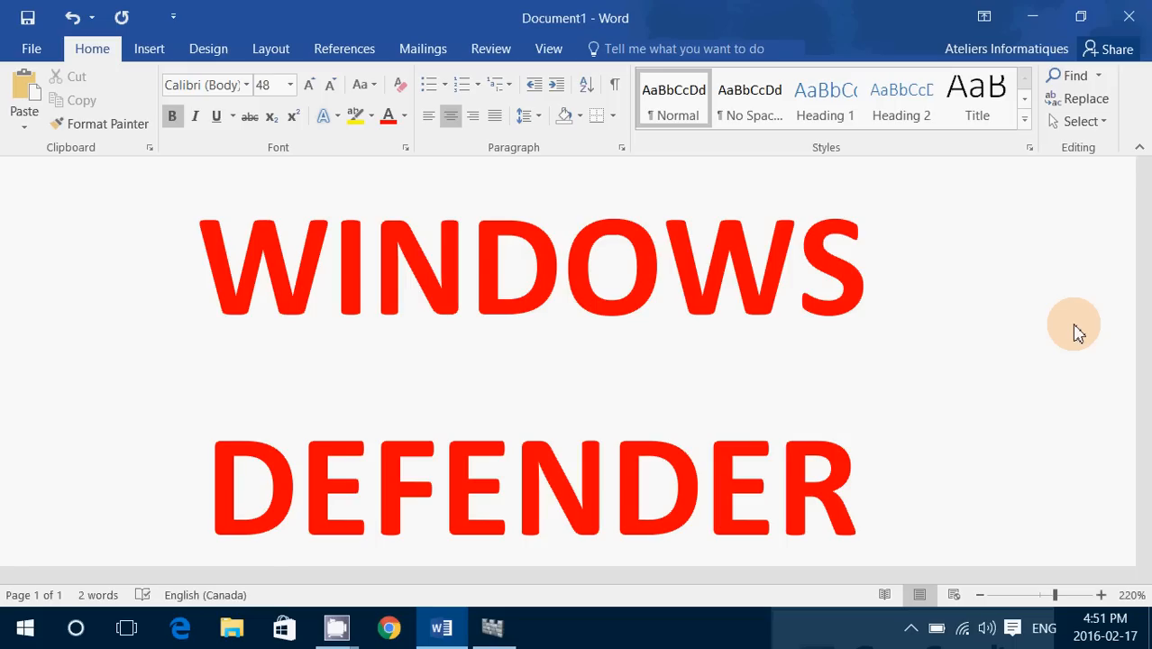
{"action": "mouse_move", "coordinate": [714, 631]}
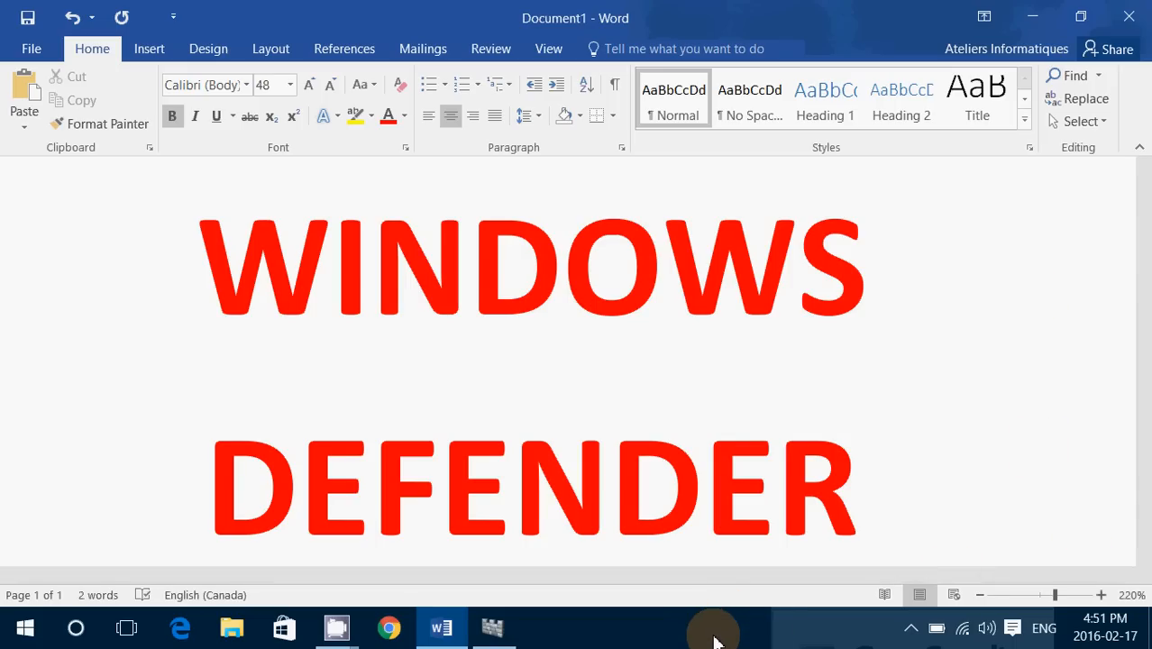
{"action": "right_click", "coordinate": [712, 631]}
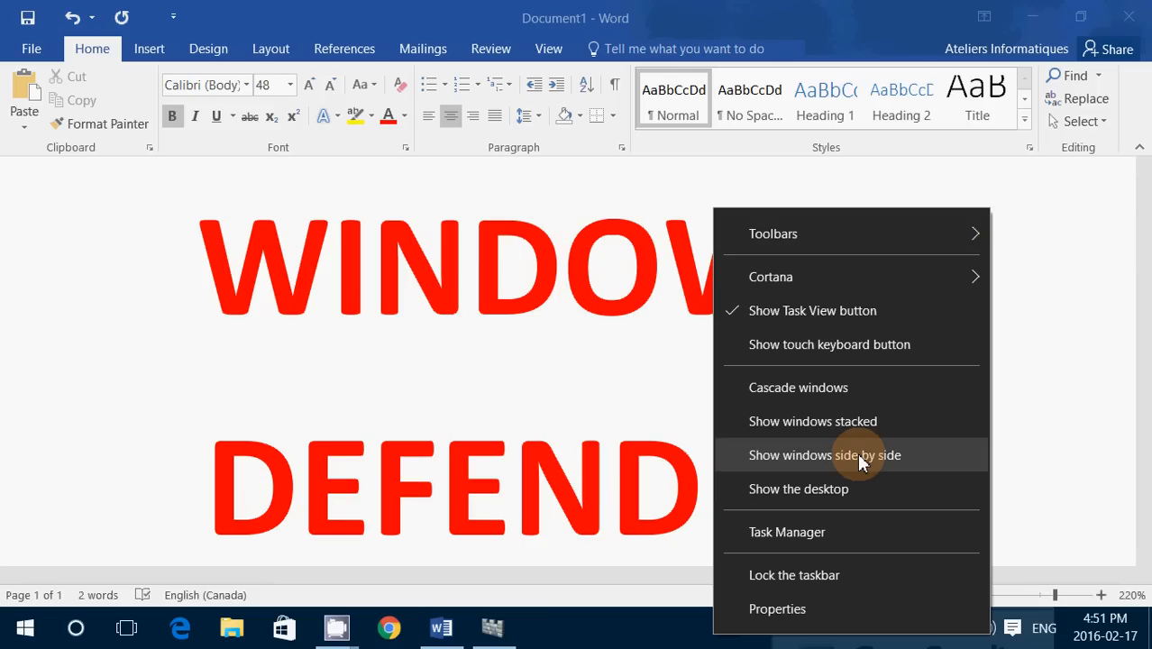
{"action": "mouse_move", "coordinate": [822, 532]}
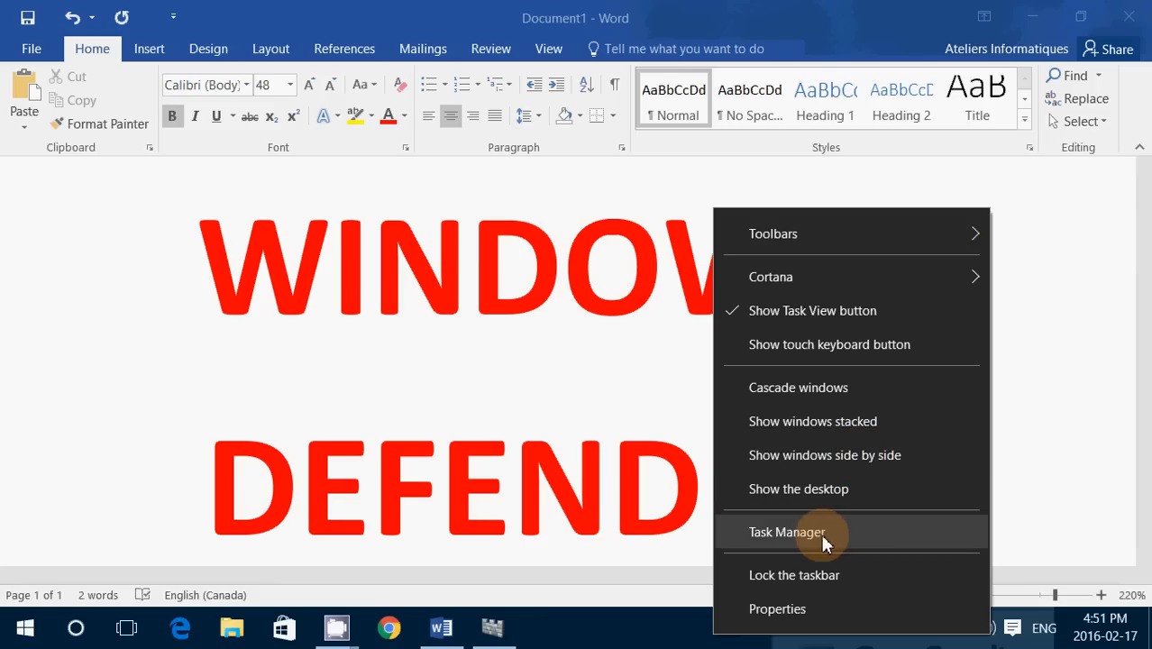
{"action": "left_click", "coordinate": [786, 532]}
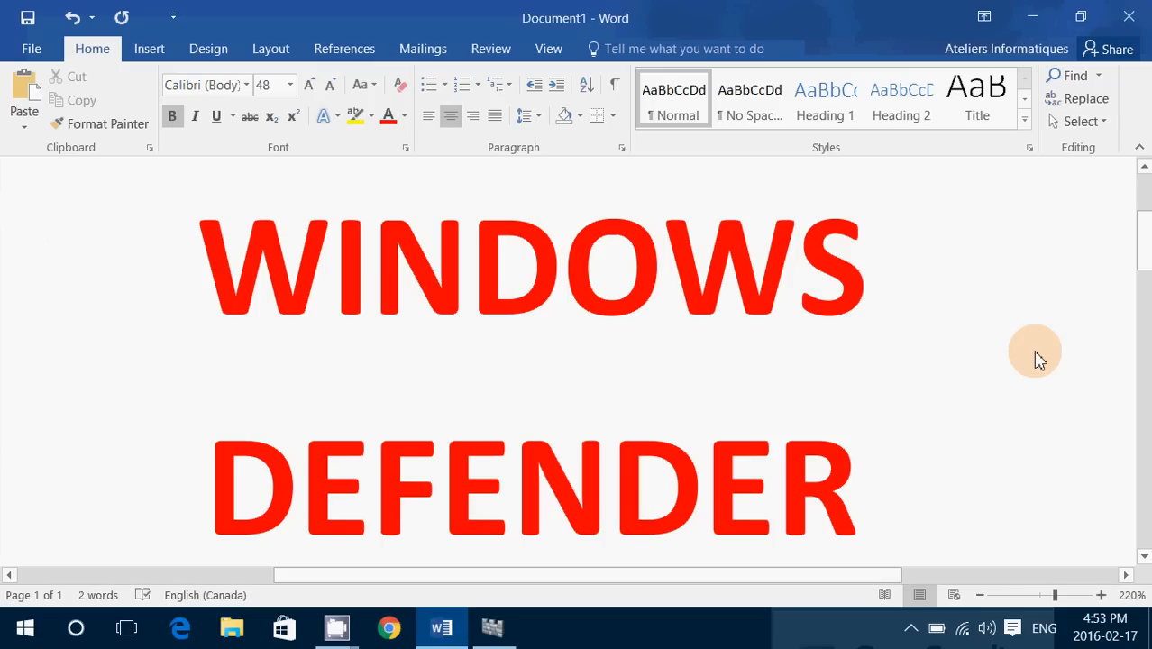
{"action": "mouse_move", "coordinate": [1027, 353]}
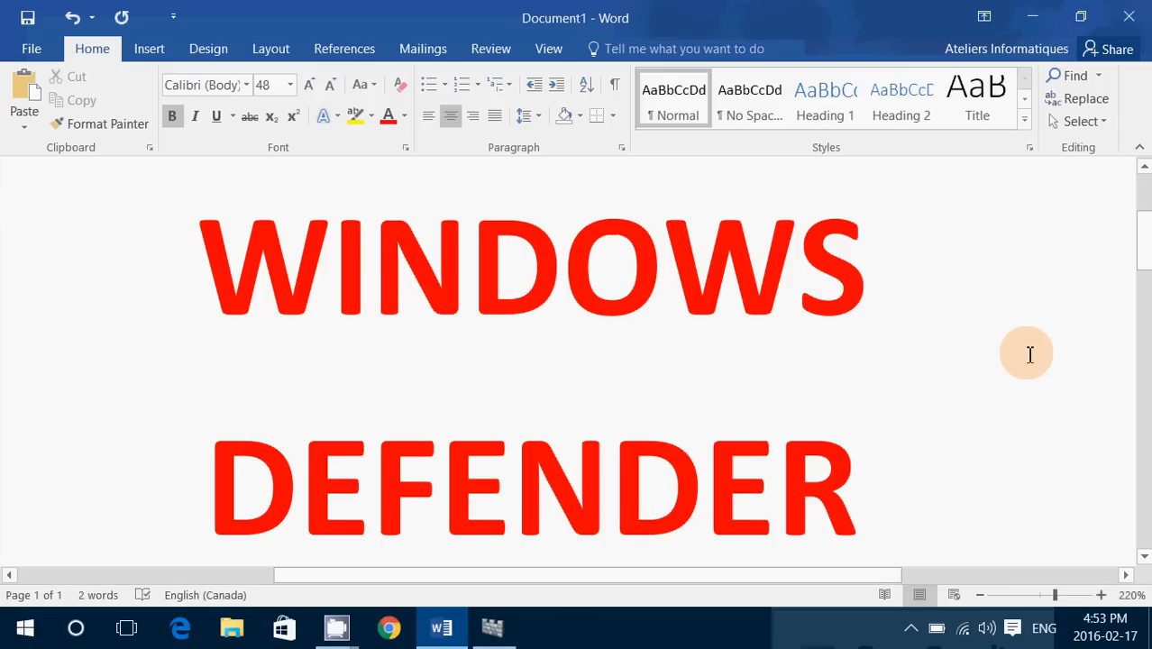
Restore the minimized Windows Defender window and close it, leaving the Word document.
{"action": "left_click", "coordinate": [492, 627]}
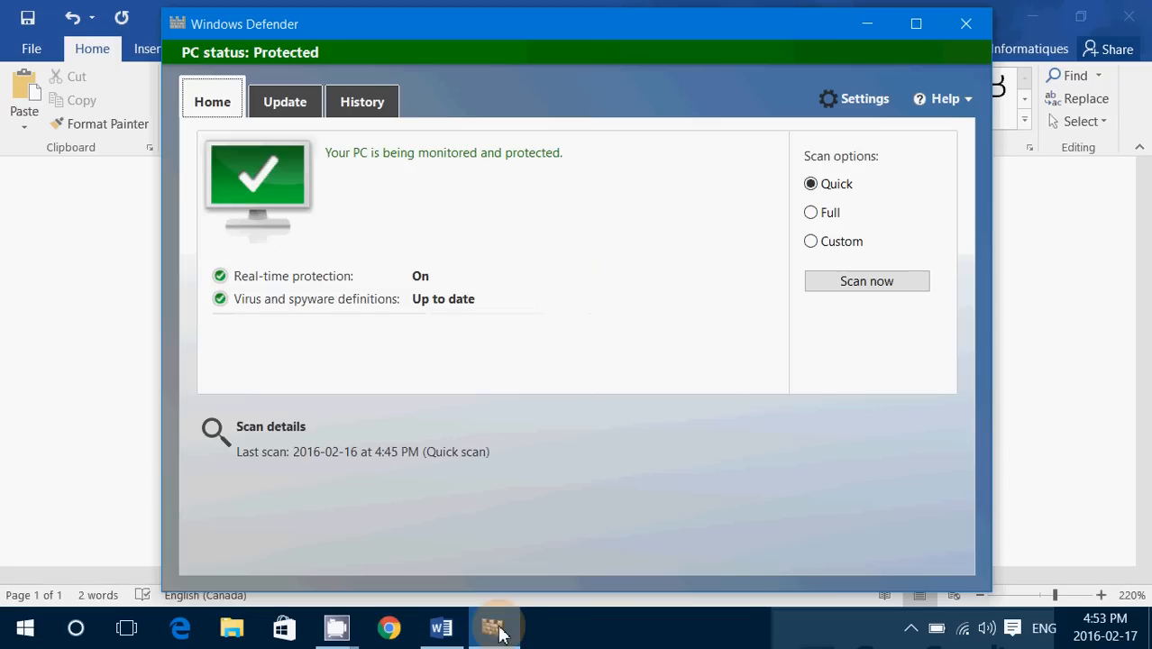
{"action": "mouse_move", "coordinate": [707, 386]}
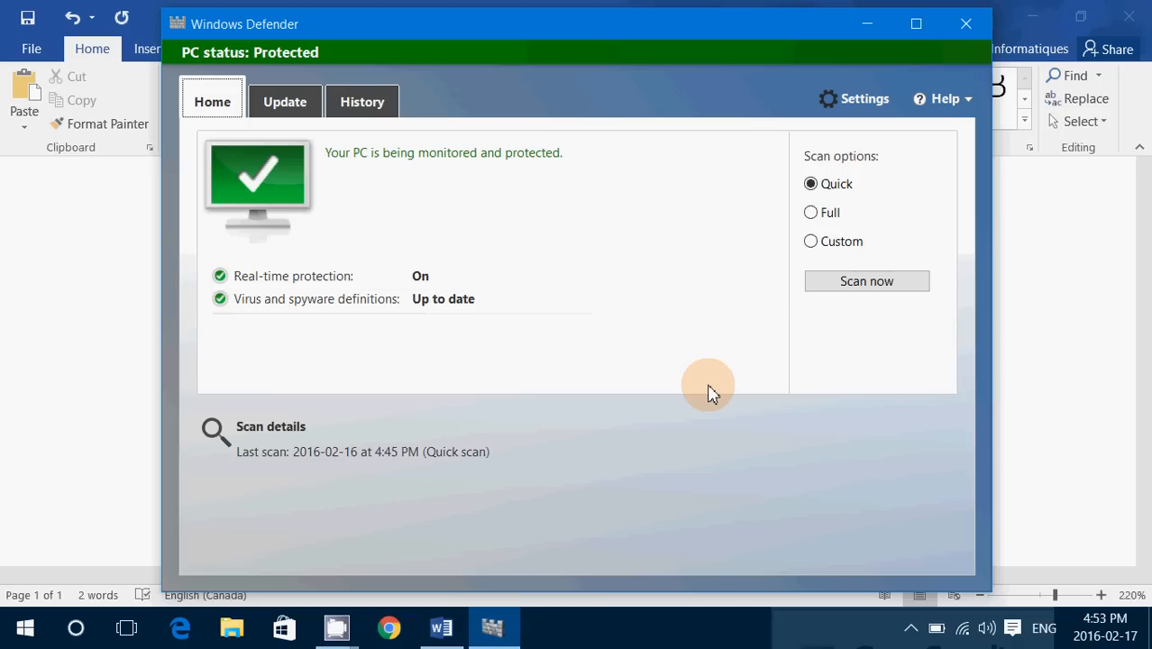
{"action": "mouse_move", "coordinate": [966, 25]}
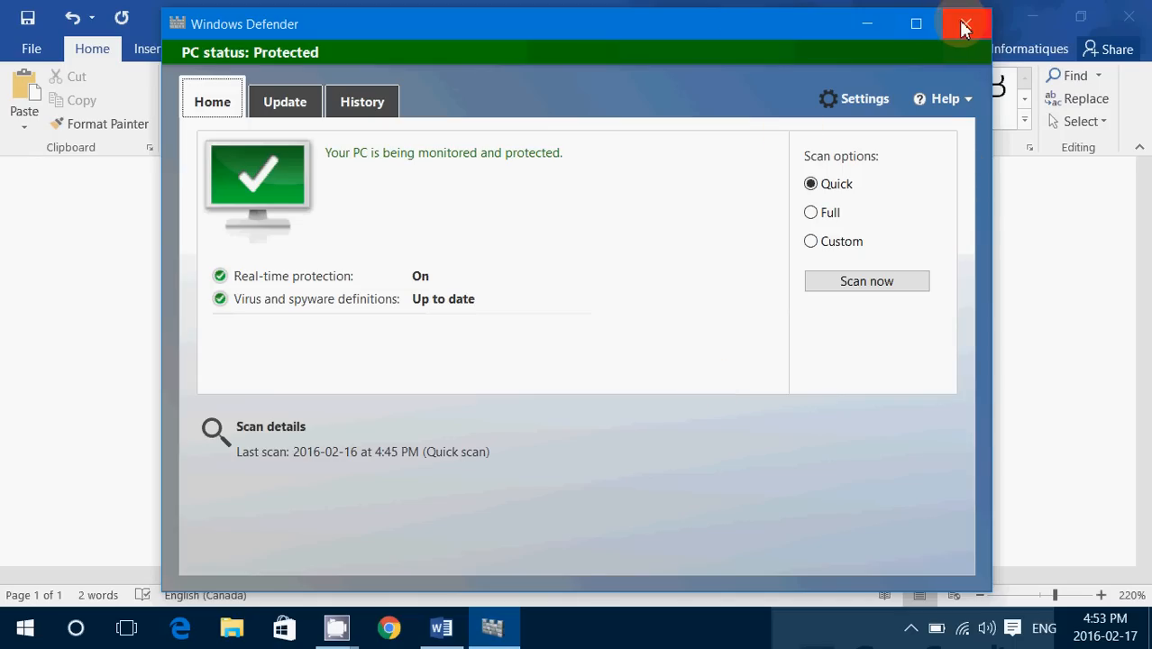
{"action": "left_click", "coordinate": [966, 26]}
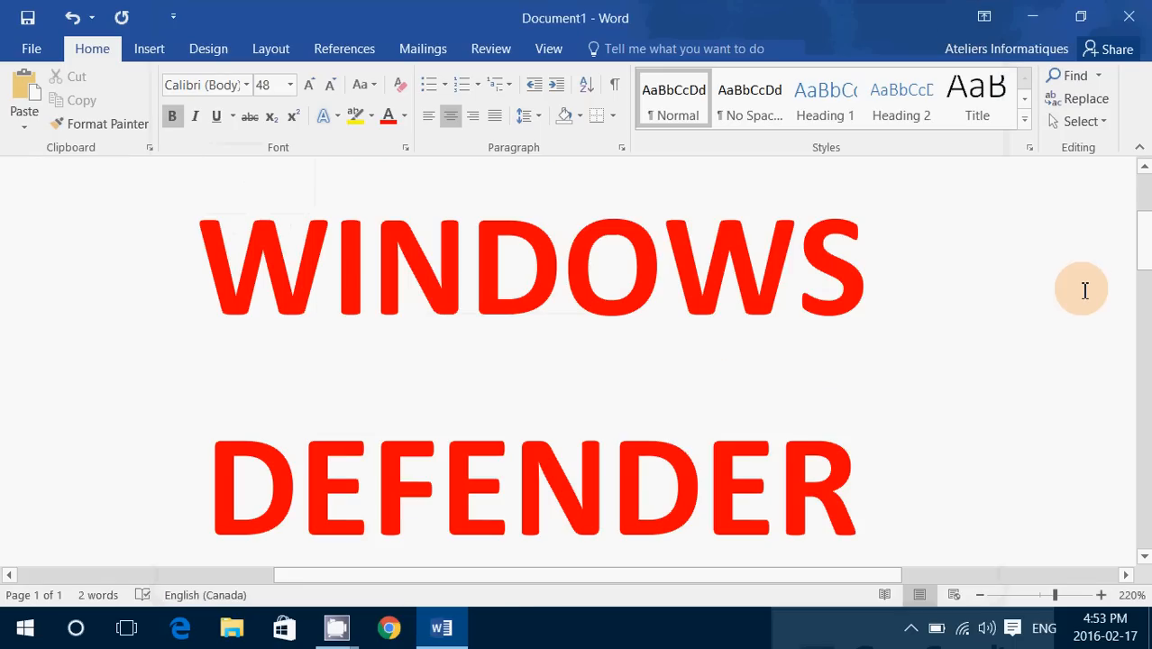